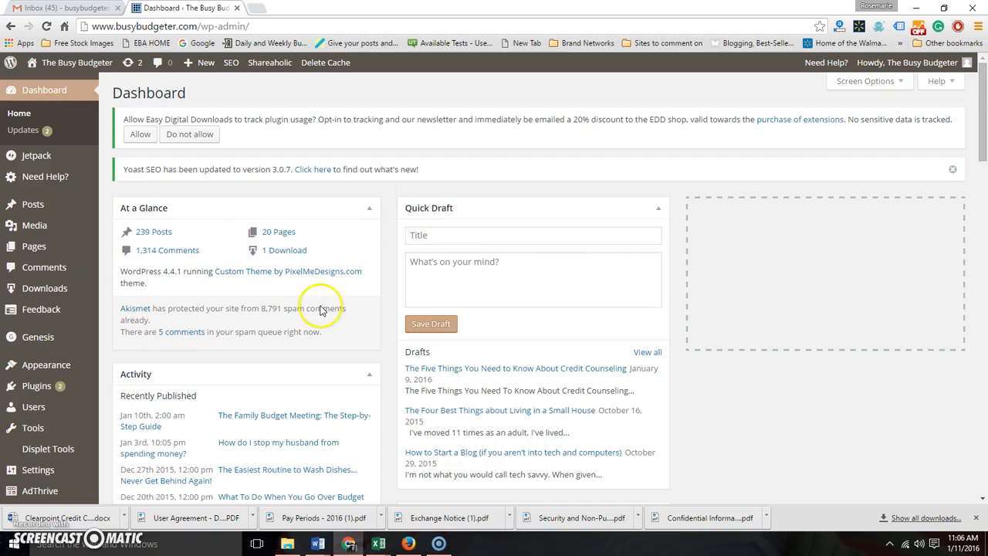
pyautogui.moveTo(325, 433)
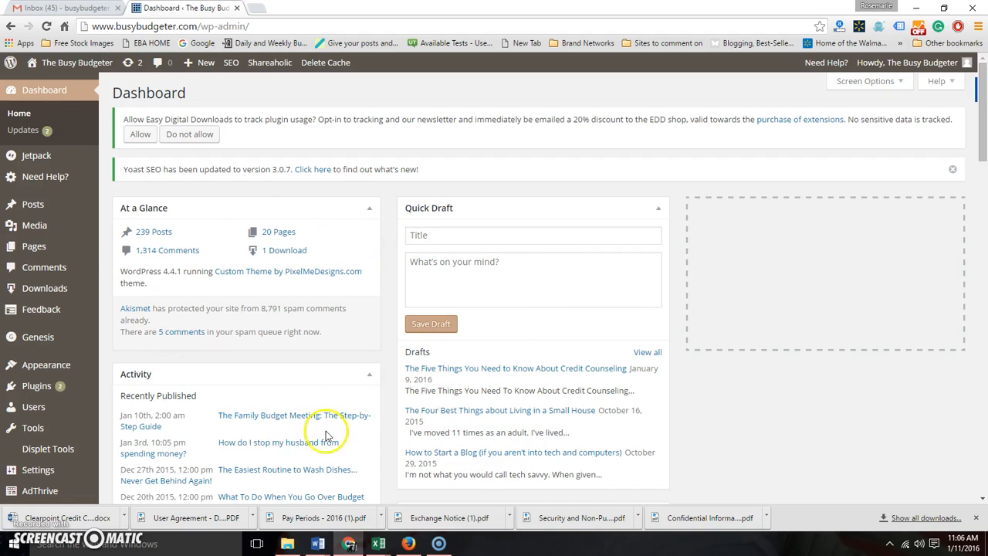
pyautogui.moveTo(407, 423)
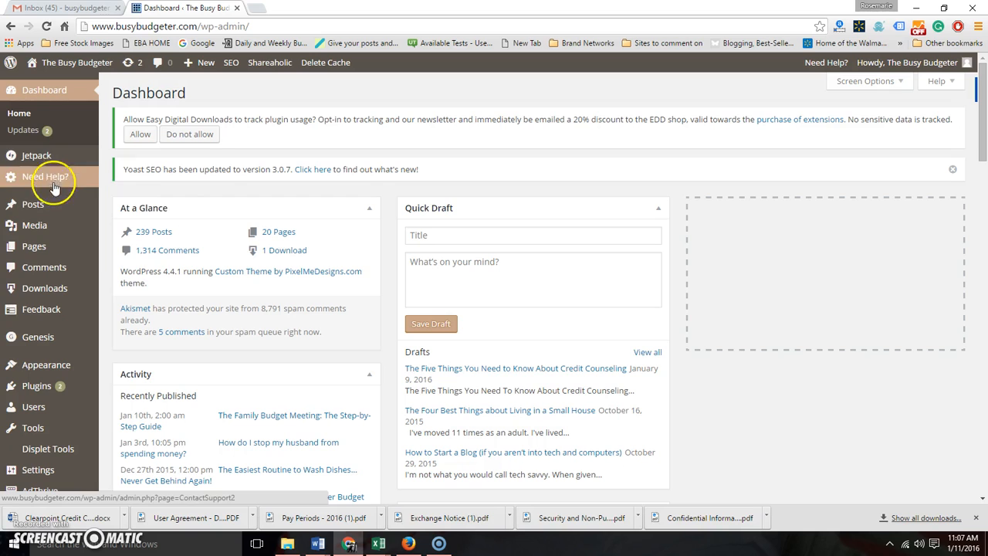
pyautogui.moveTo(34, 204)
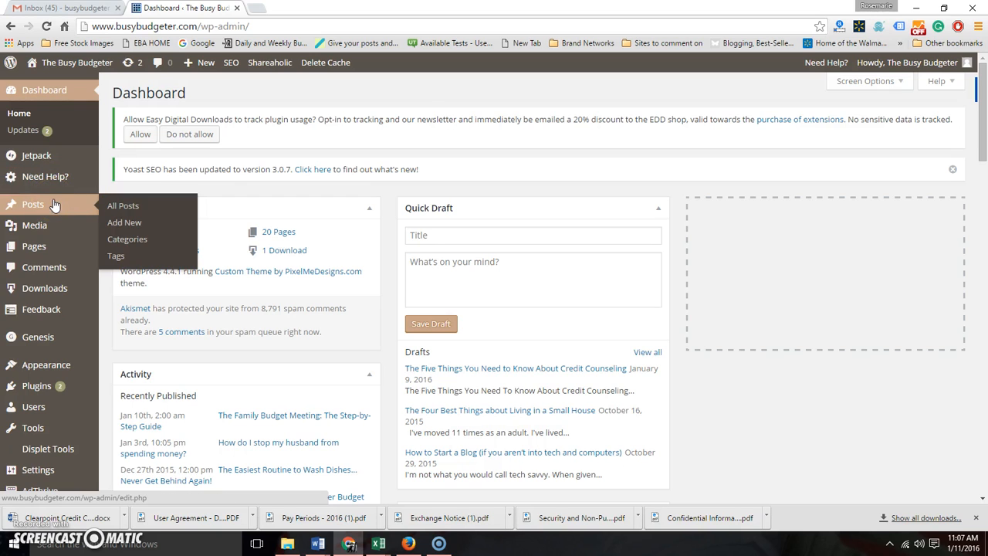
pyautogui.moveTo(130, 207)
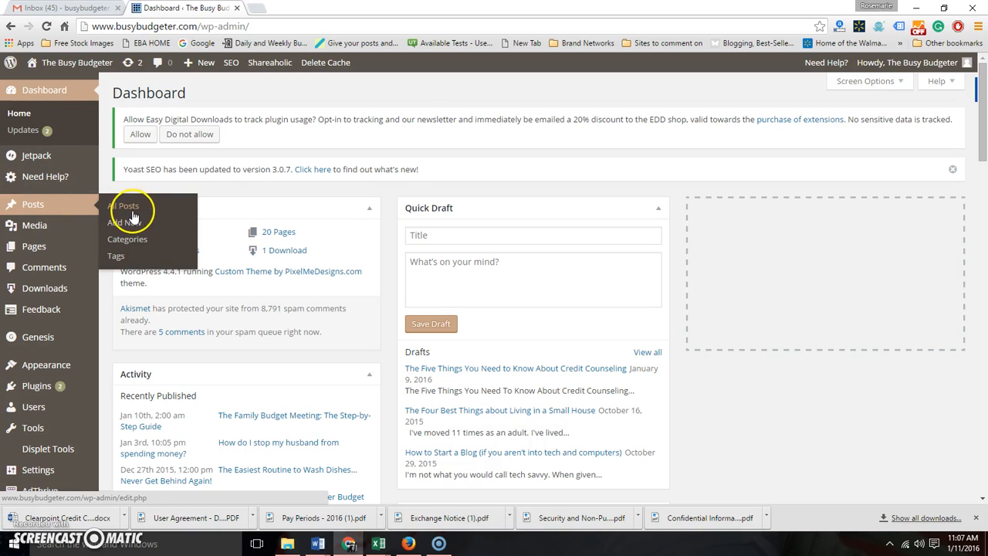
pyautogui.moveTo(131, 224)
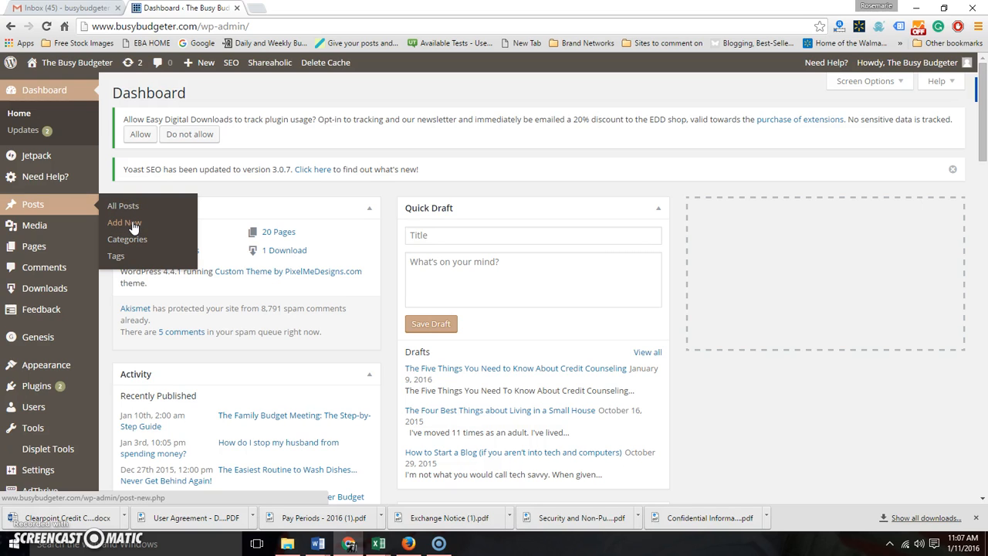
# Start a new post and paste the ~2,101-word article body from the Word document into it
pyautogui.click(123, 222)
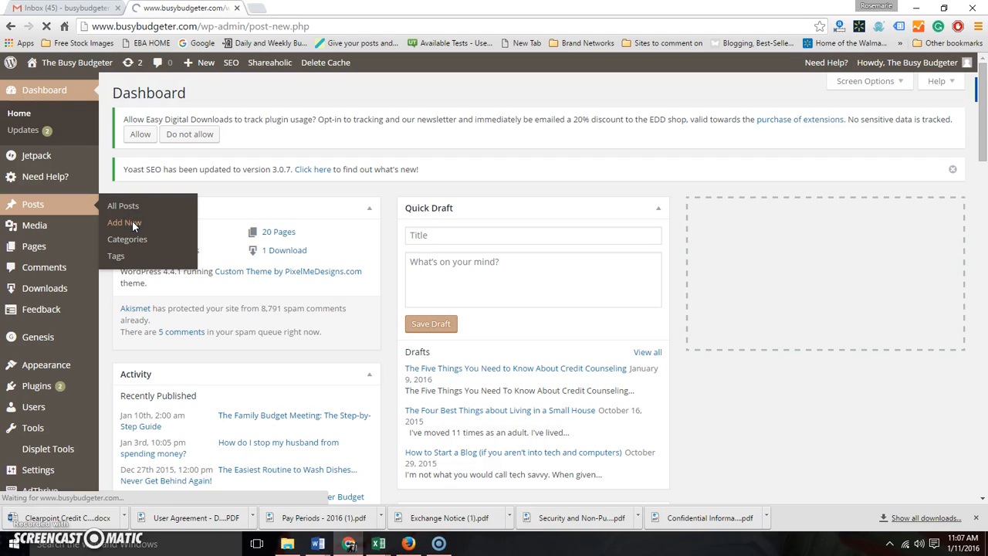
pyautogui.click(123, 222)
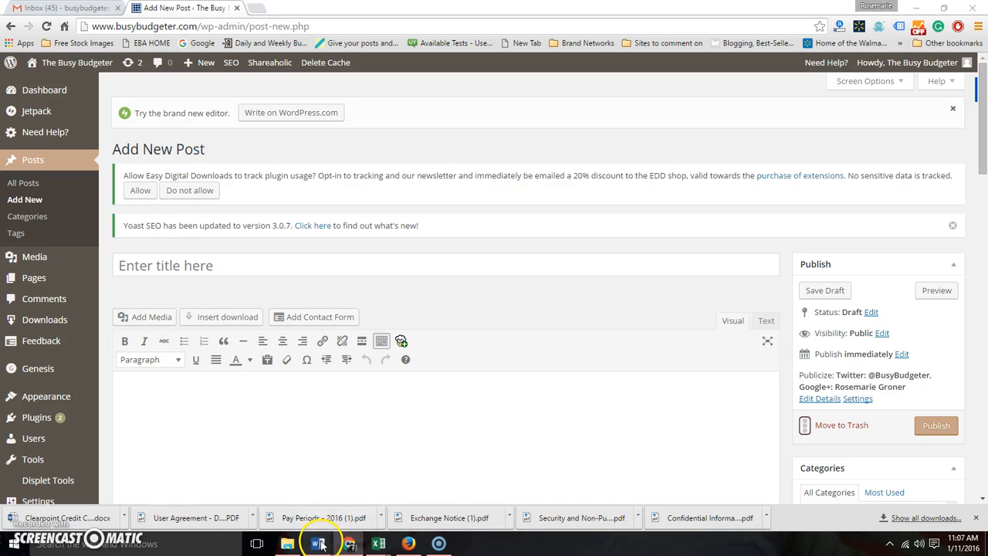
pyautogui.click(318, 544)
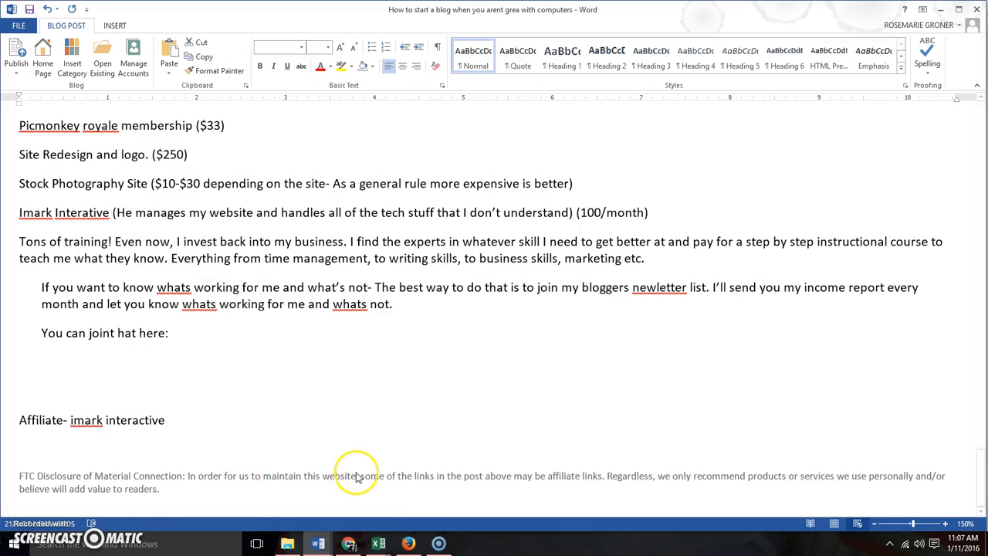
pyautogui.click(349, 544)
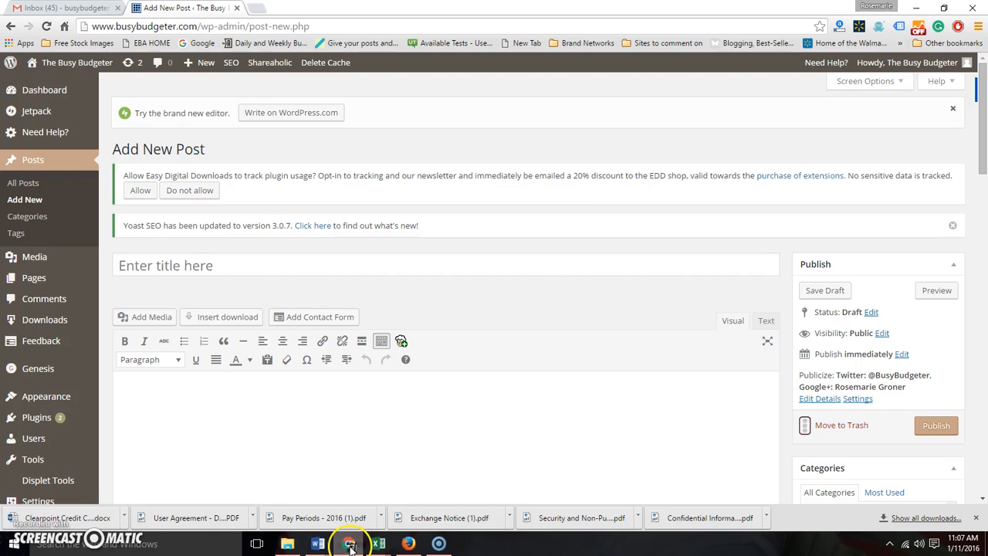
pyautogui.moveTo(253, 416)
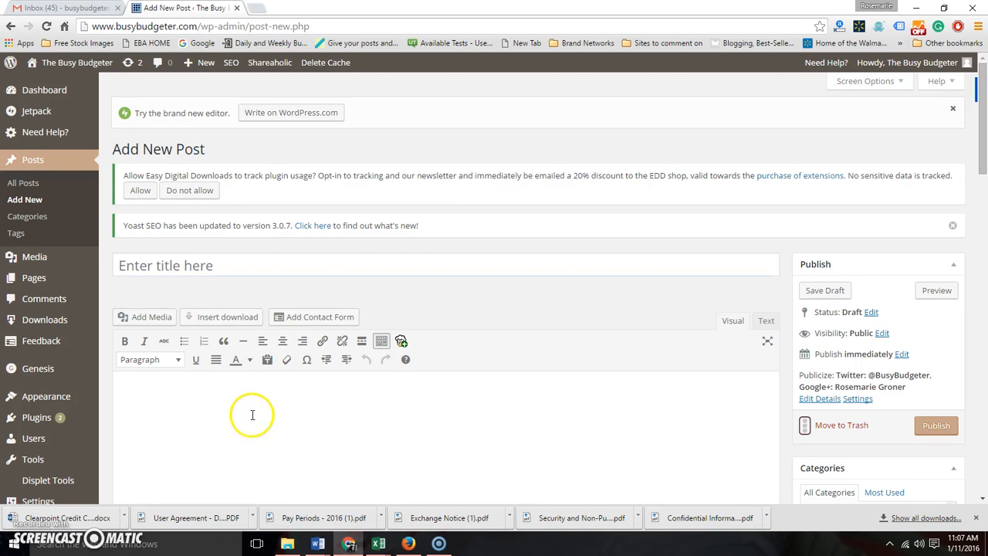
pyautogui.rightClick(253, 413)
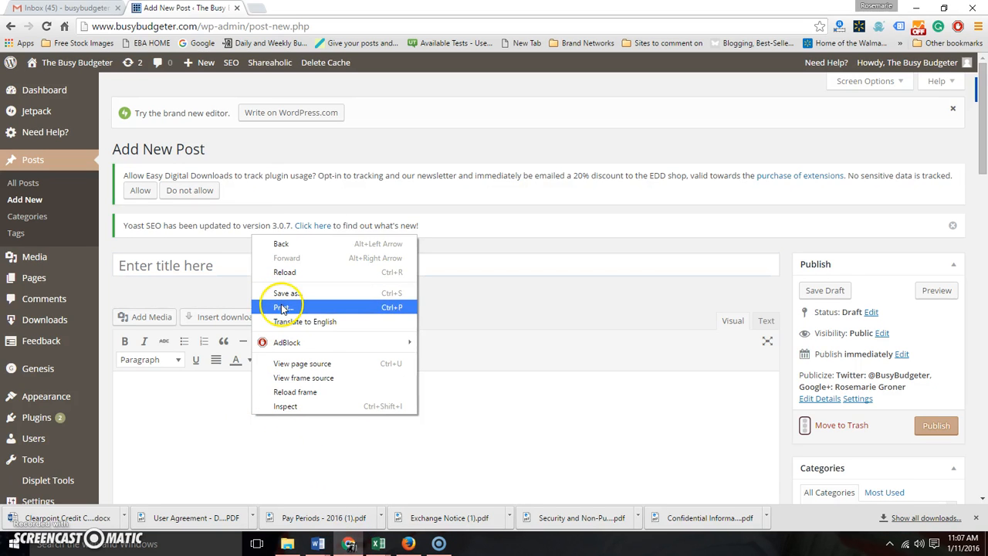
pyautogui.click(146, 392)
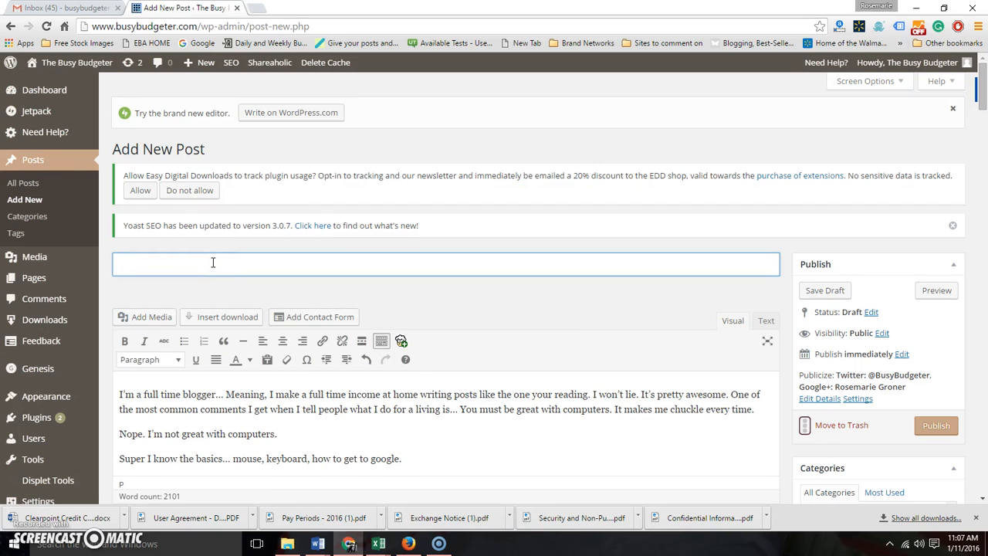
# Title the post 'How to start a blog when you aren't good with computers' and save it as a draft
pyautogui.write('How to')
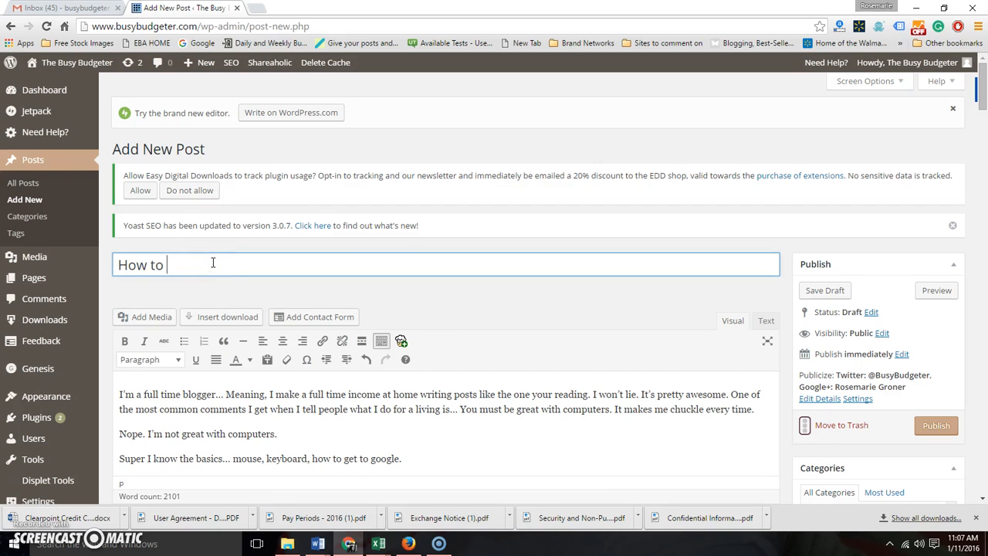
pyautogui.write('blo')
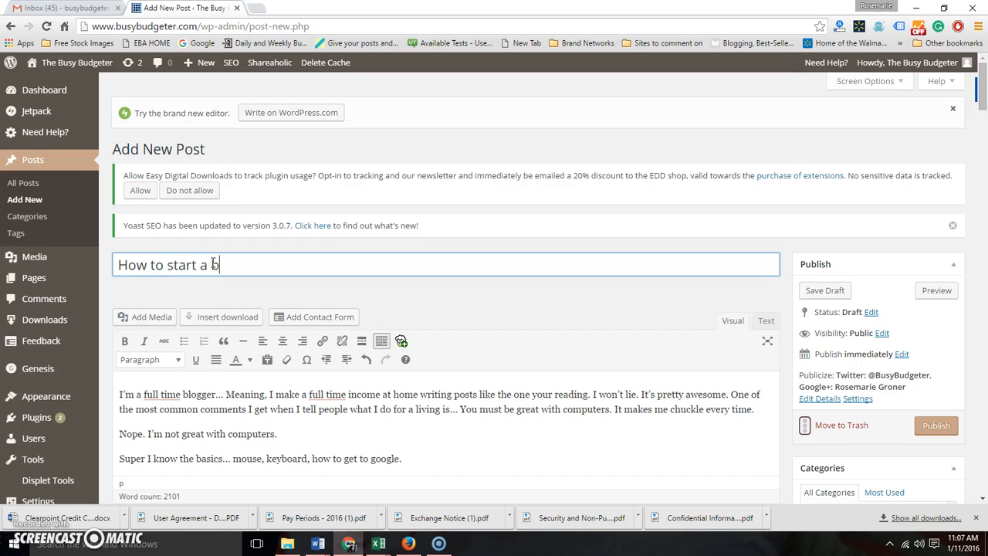
pyautogui.write('log when')
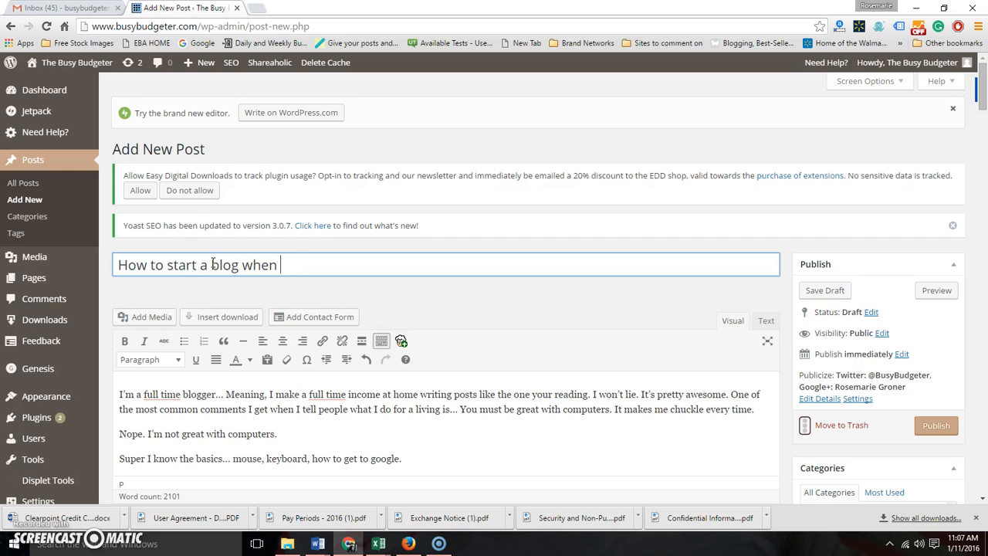
pyautogui.write("you aren't good")
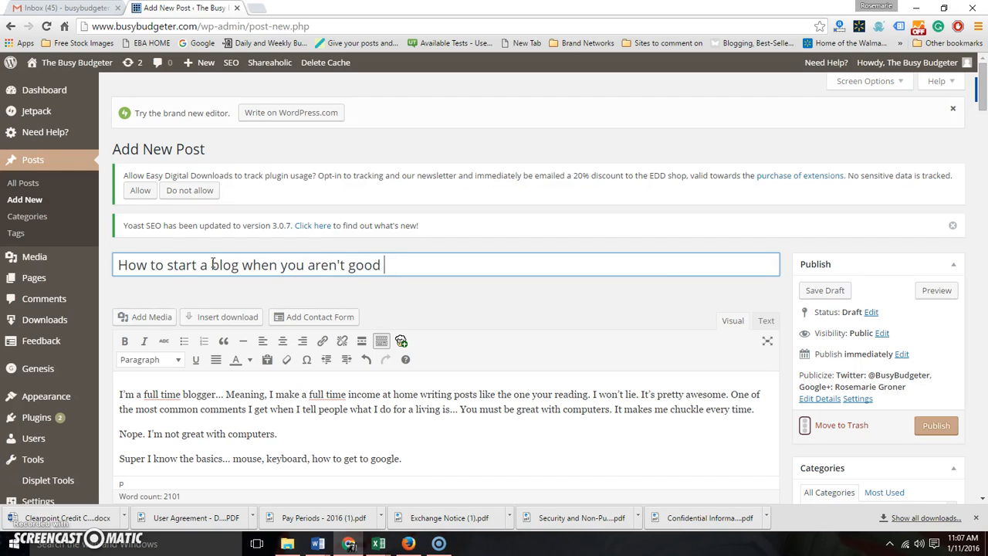
pyautogui.write('with computer')
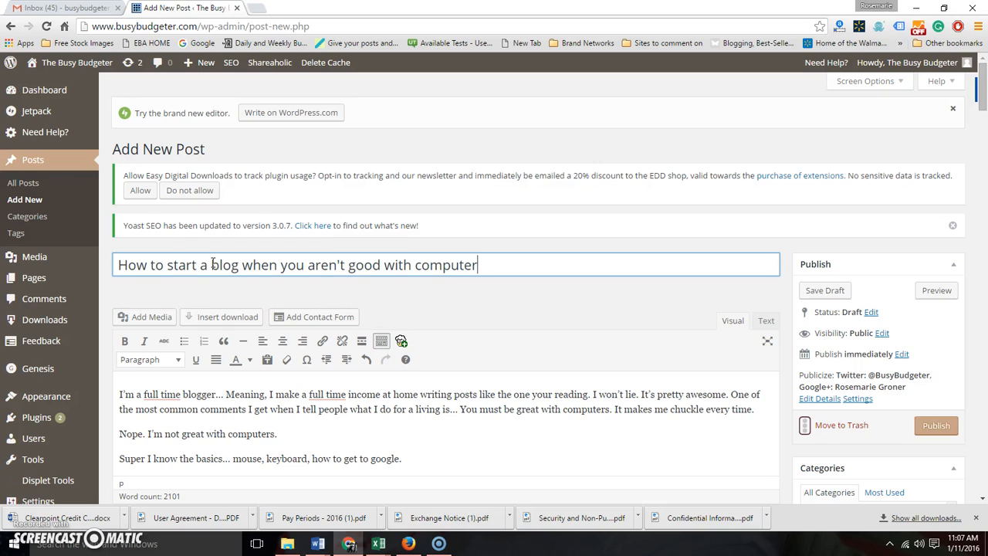
pyautogui.write('s')
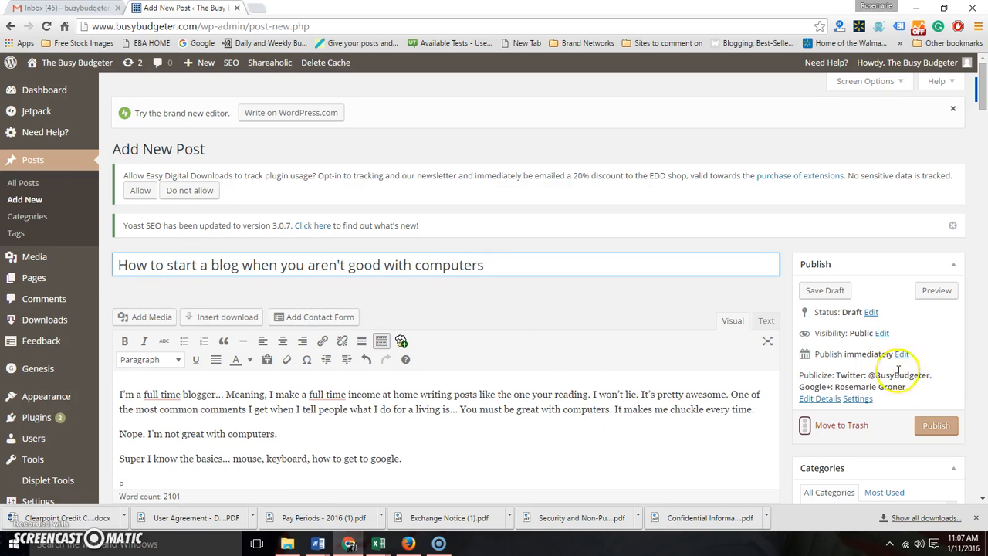
pyautogui.click(824, 290)
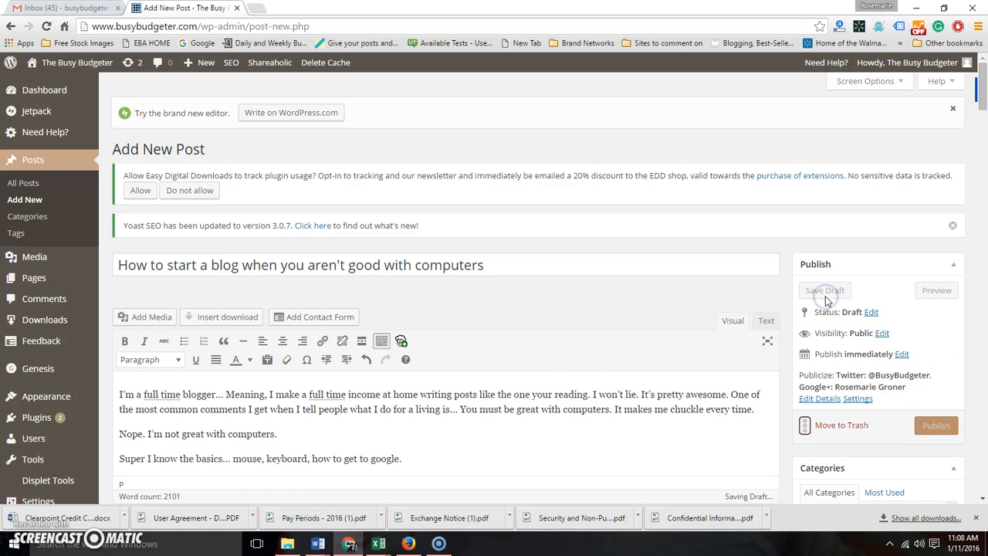
pyautogui.click(824, 290)
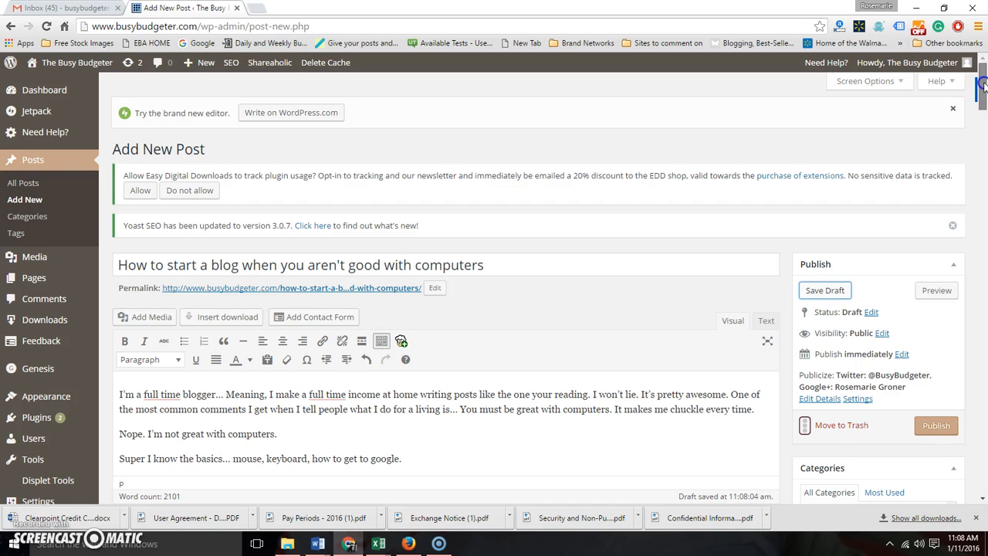
pyautogui.scroll(-3)
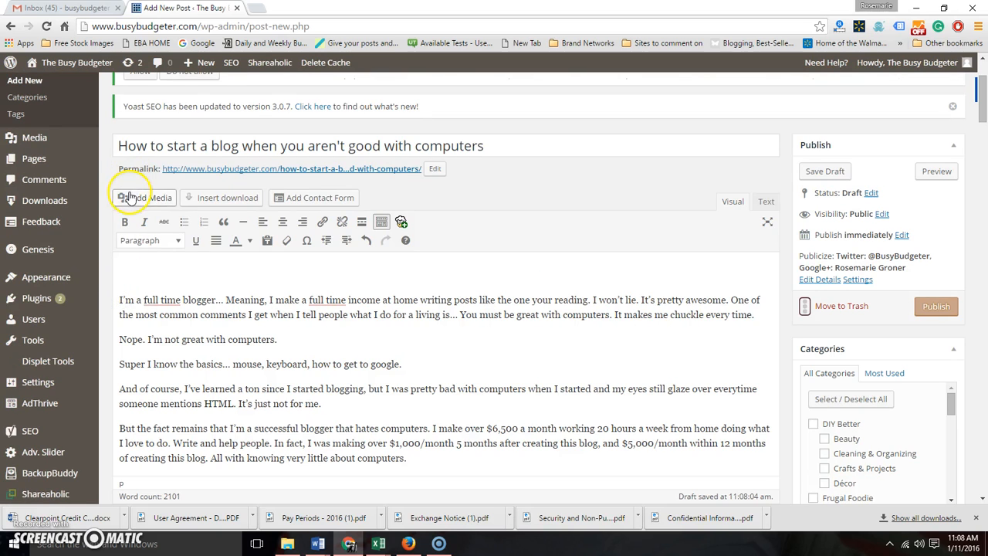
# Browse Upload Files and the Media Library in Insert Media, then close it without inserting anything
pyautogui.click(142, 198)
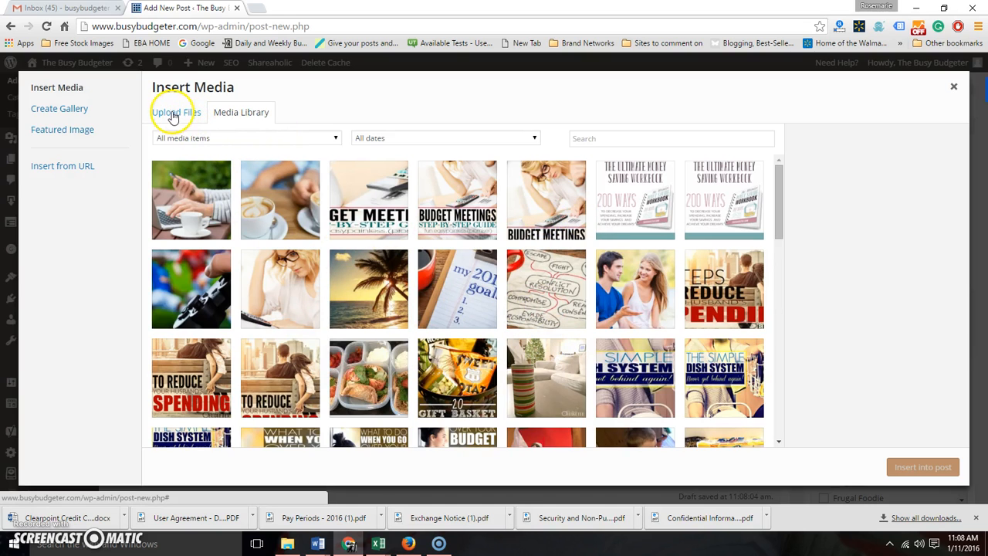
pyautogui.click(176, 111)
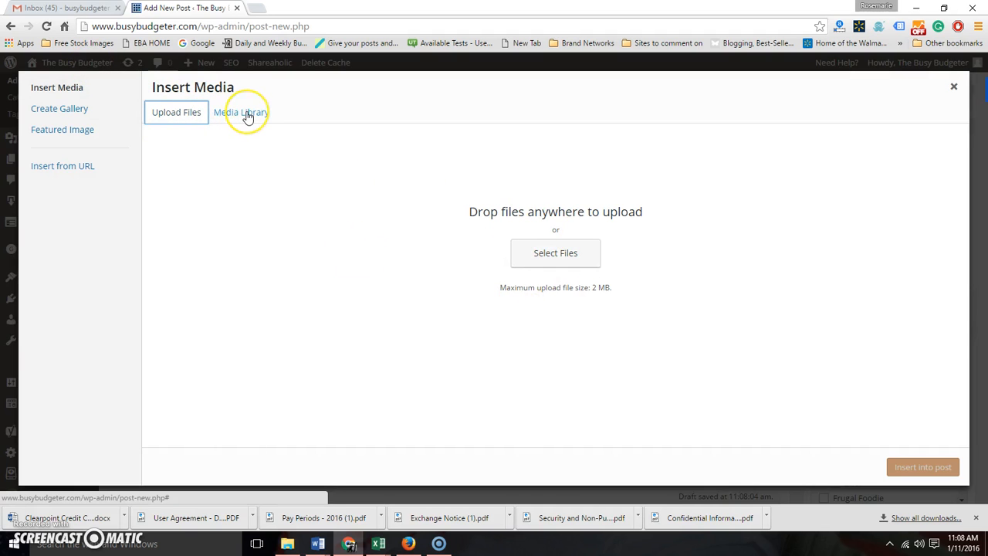
pyautogui.click(241, 111)
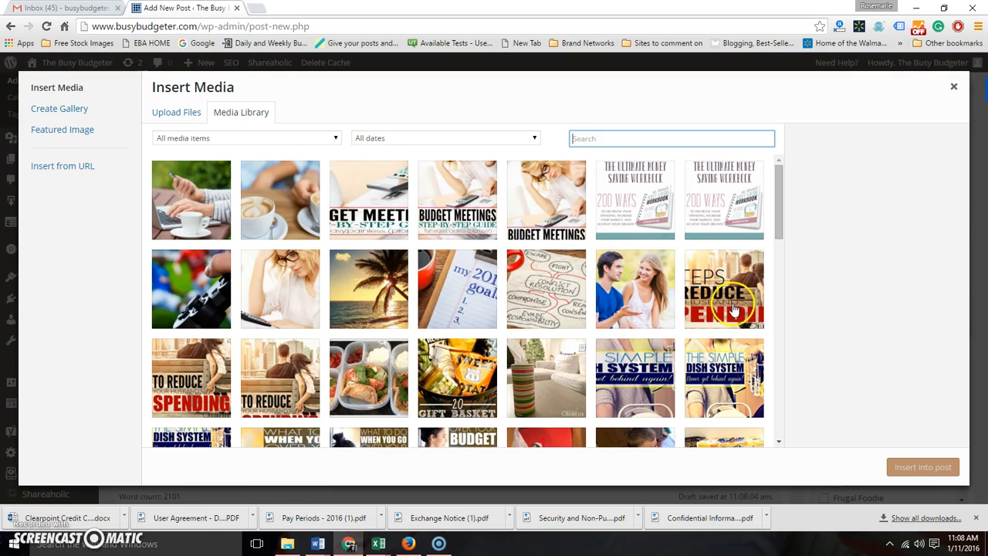
pyautogui.click(954, 87)
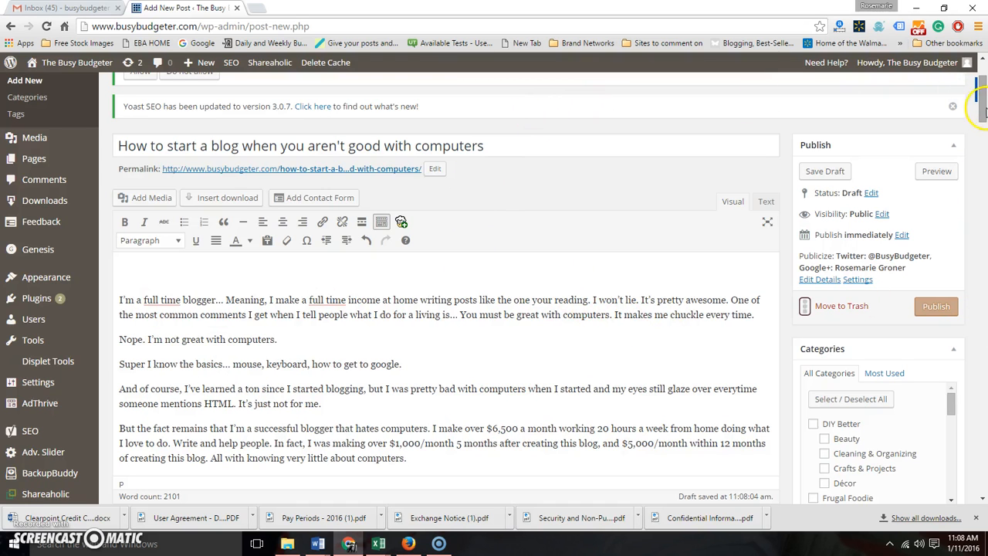
pyautogui.scroll(-3)
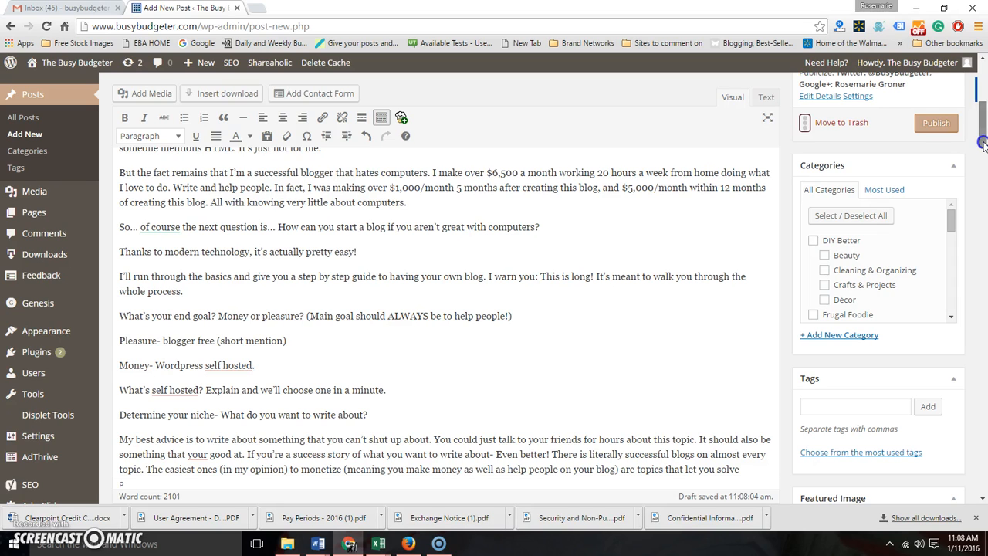
pyautogui.scroll(-3)
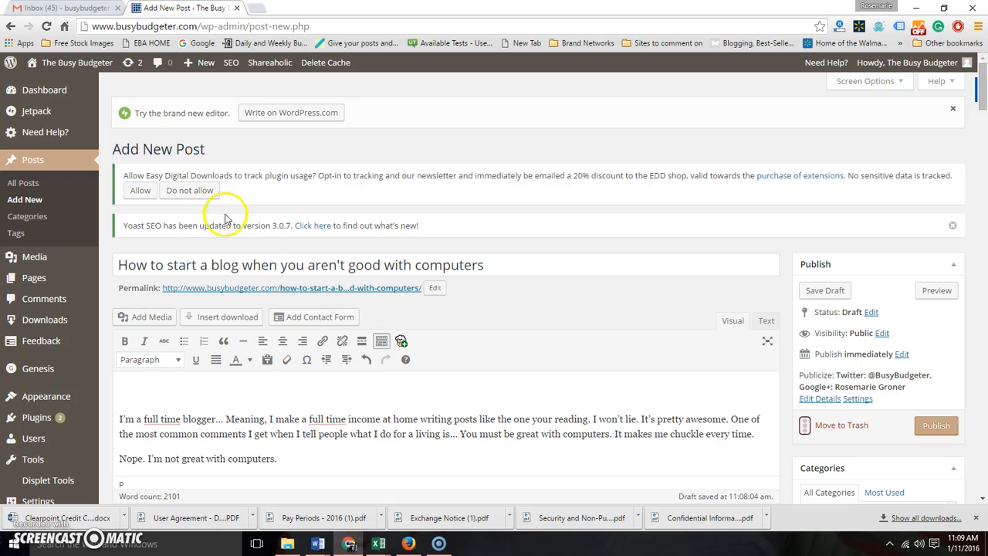
pyautogui.moveTo(707, 416)
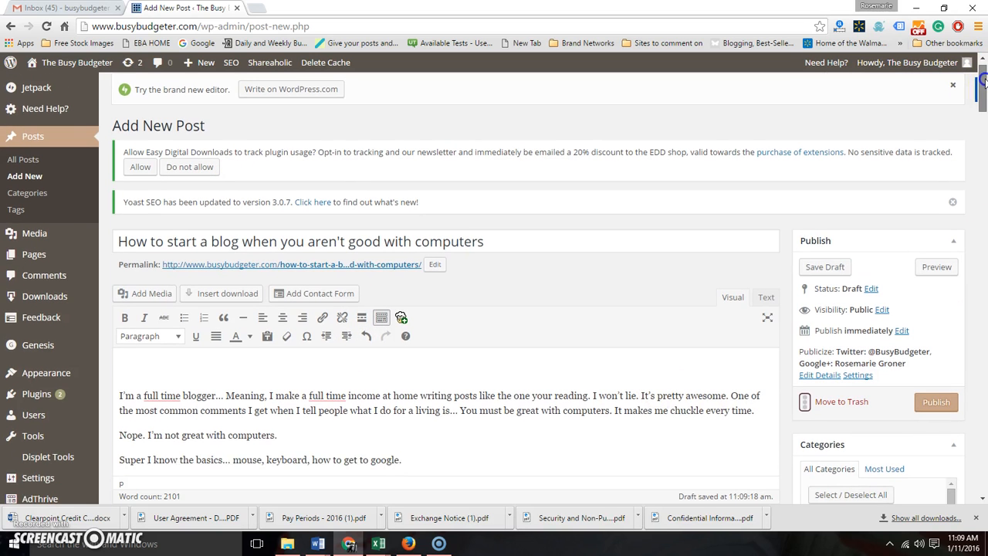
pyautogui.scroll(-3)
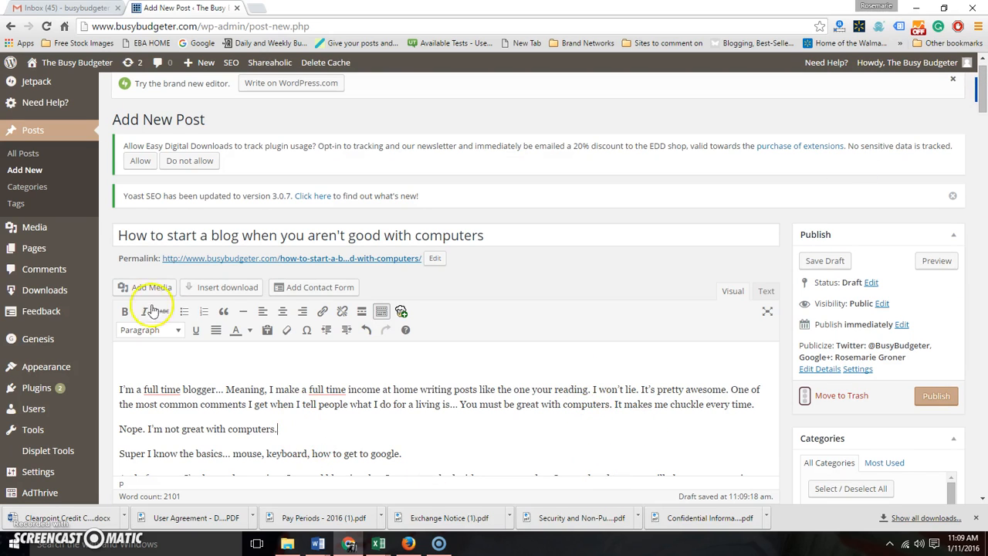
pyautogui.moveTo(361, 310)
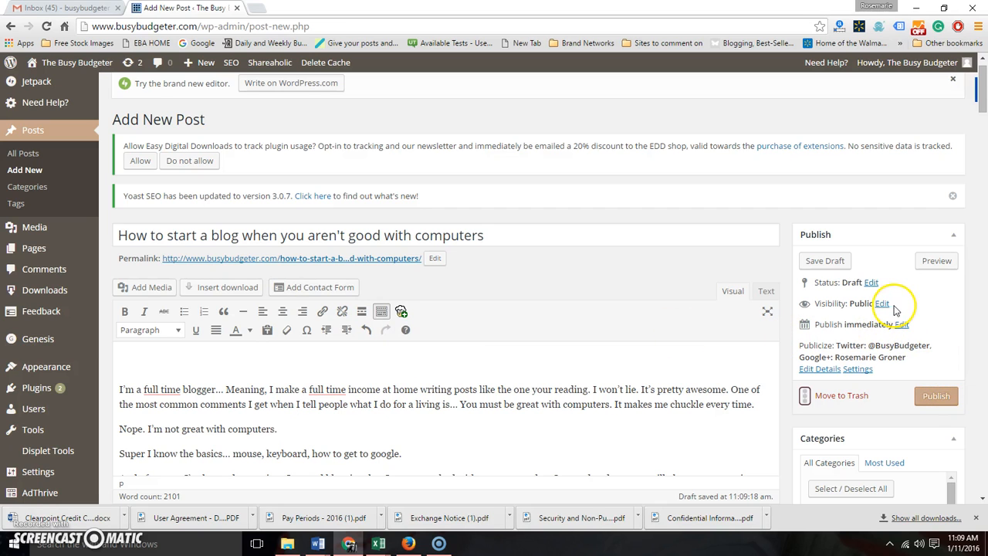
pyautogui.moveTo(824, 330)
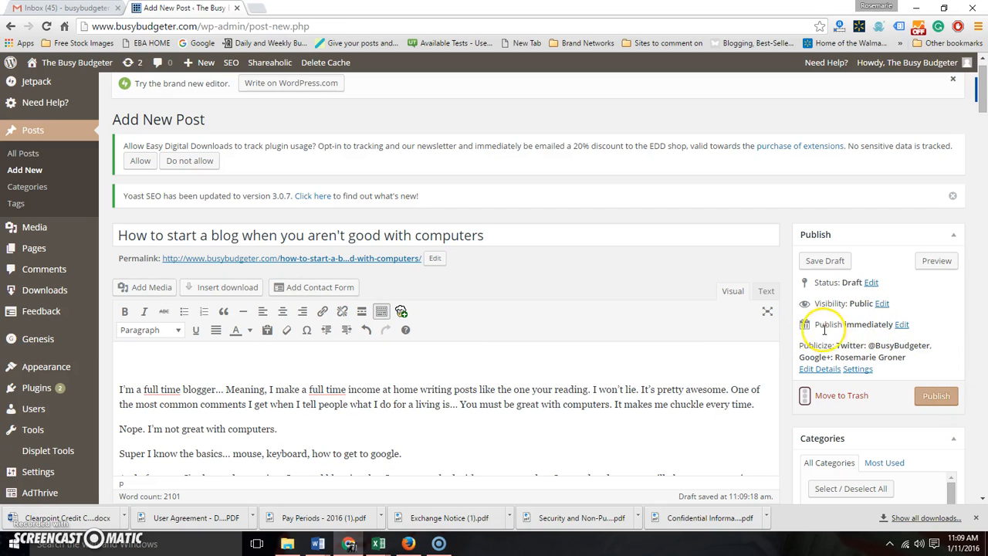
# Reveal the publish date and time settings in the Publish box, leaving today's date
pyautogui.click(902, 324)
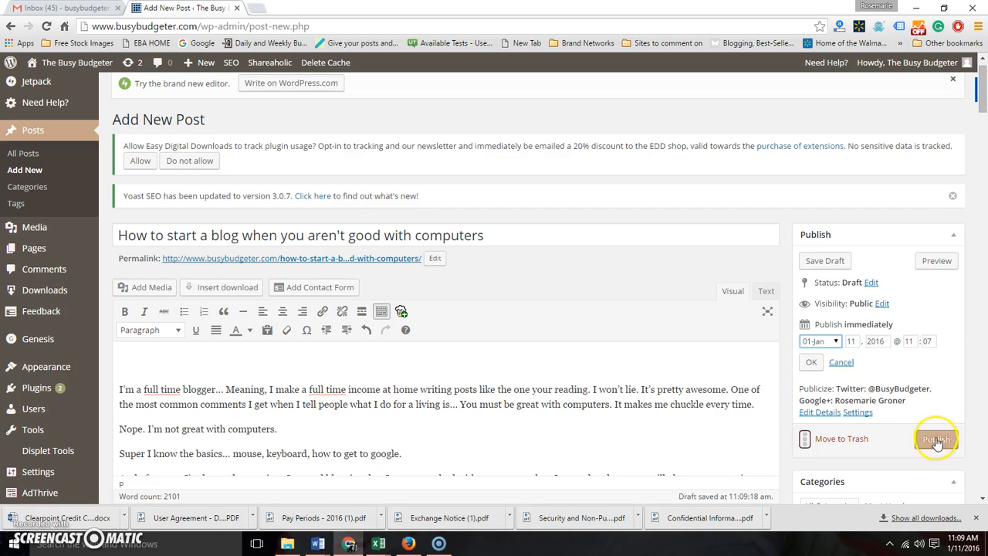
pyautogui.scroll(-3)
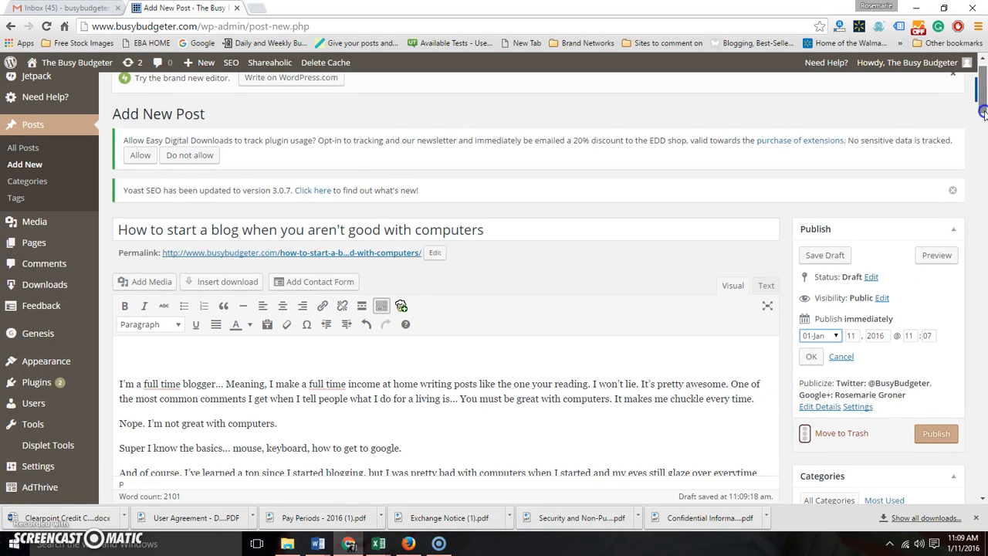
pyautogui.scroll(-3)
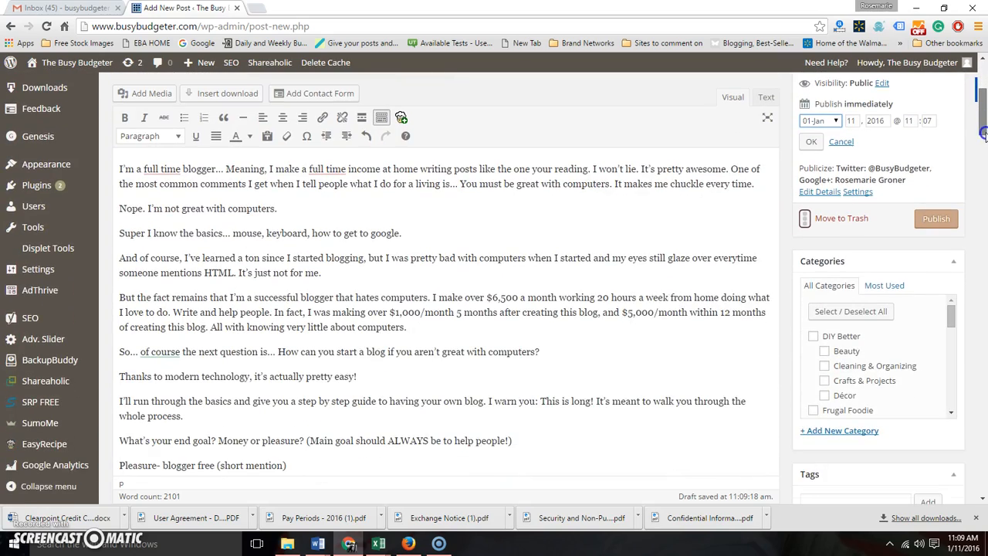
pyautogui.scroll(-3)
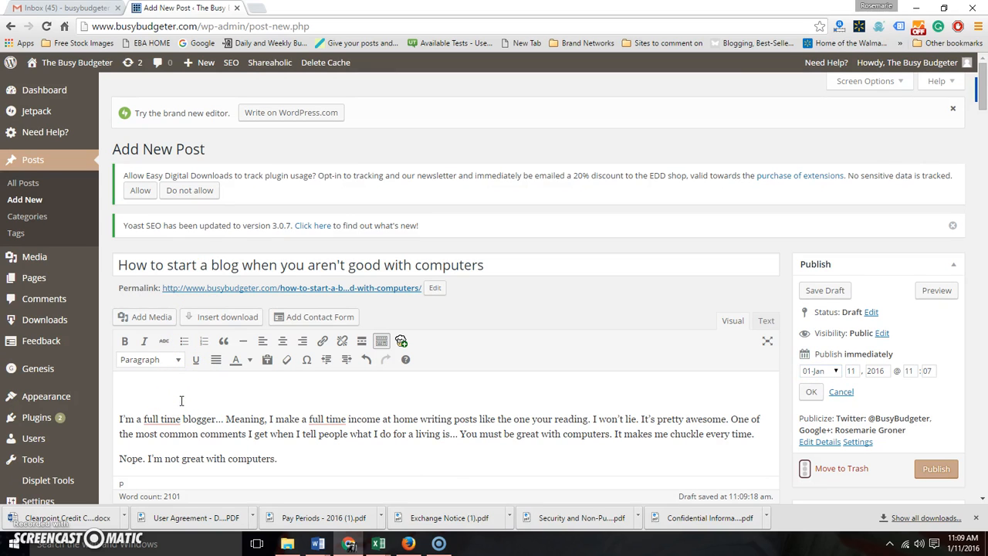
# Add 'How to start a Blog' above the first paragraph and format it as Heading 2
pyautogui.write('How to start')
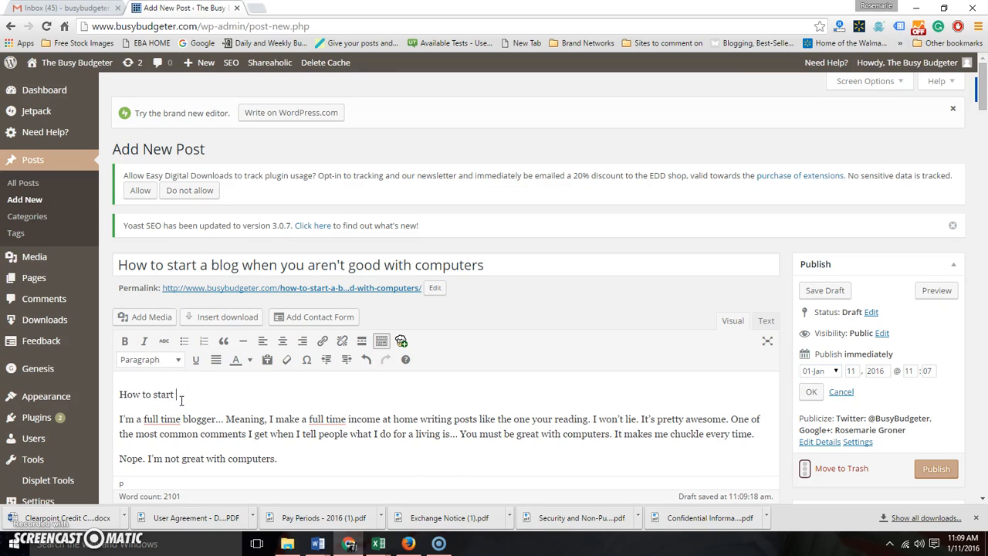
pyautogui.write('a Blog')
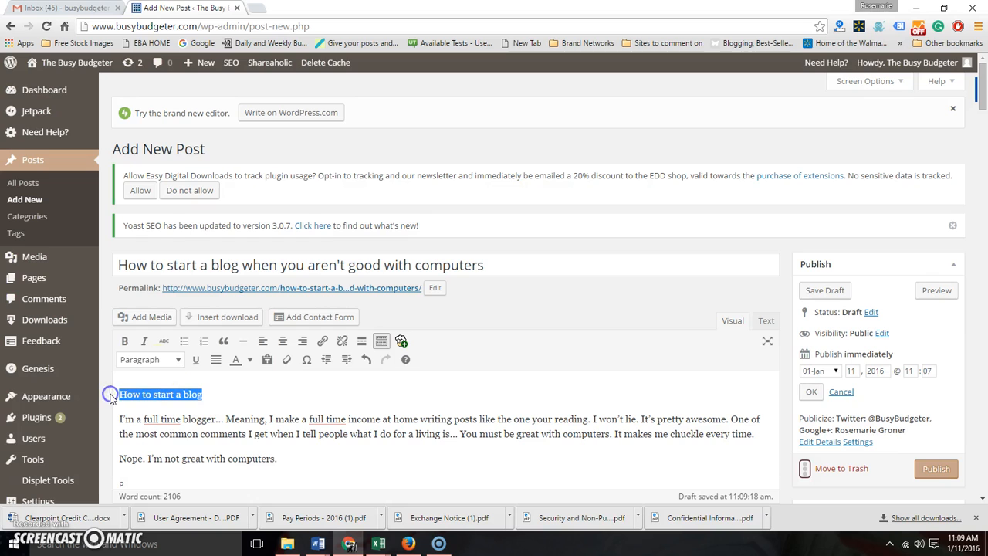
pyautogui.click(151, 359)
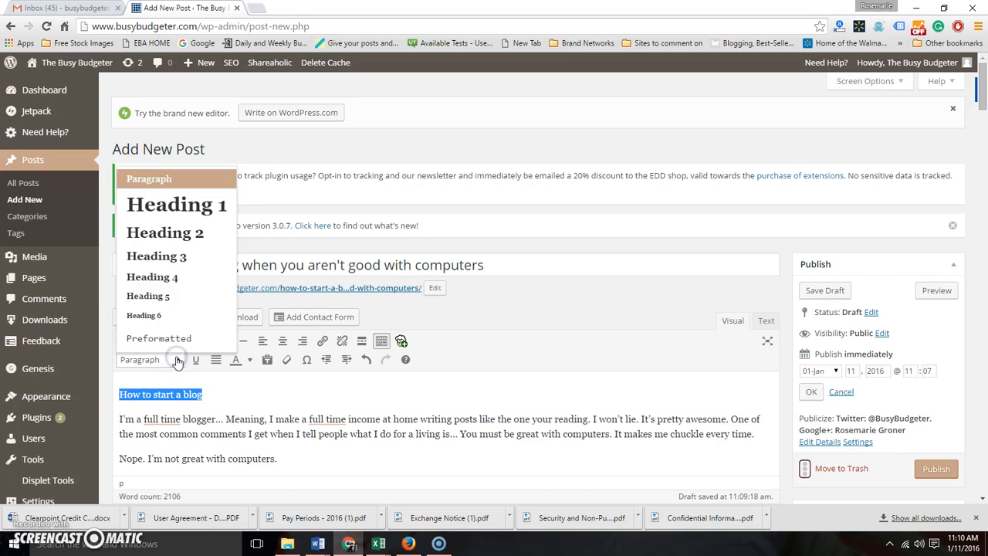
pyautogui.moveTo(165, 232)
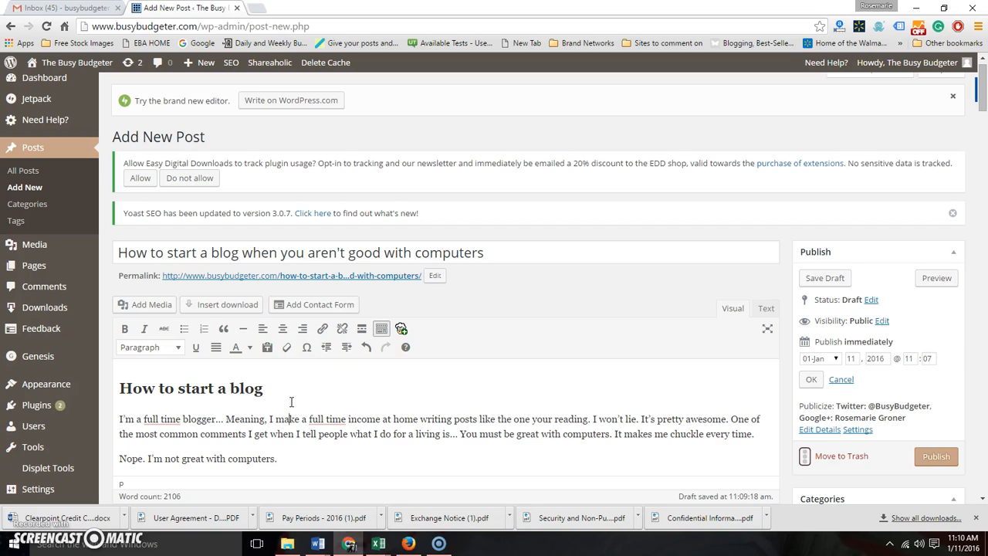
pyautogui.click(151, 345)
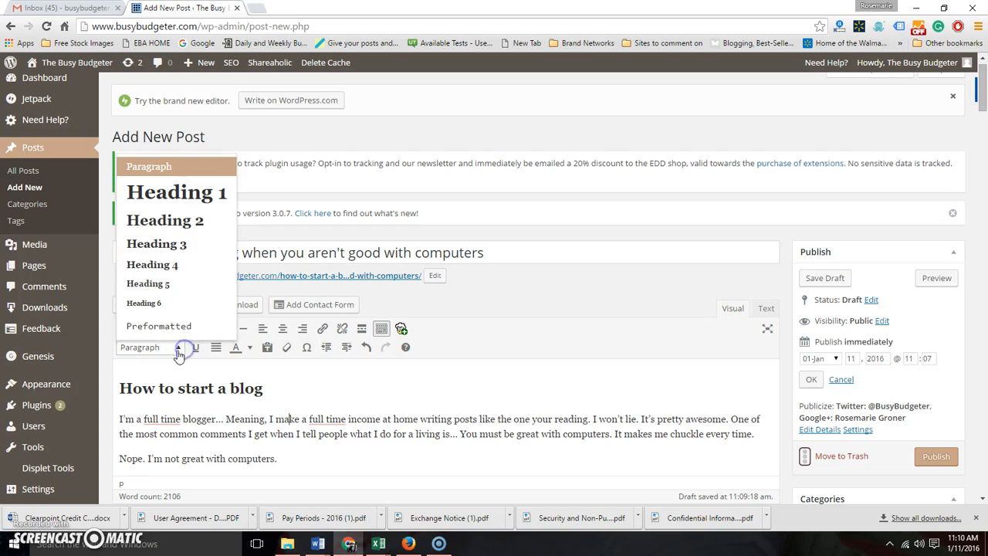
pyautogui.moveTo(176, 219)
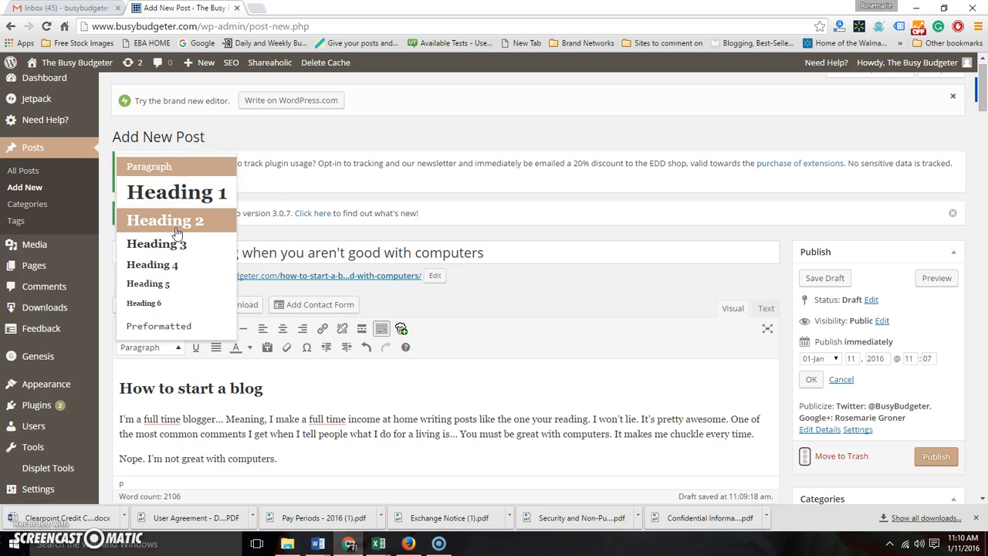
pyautogui.click(543, 419)
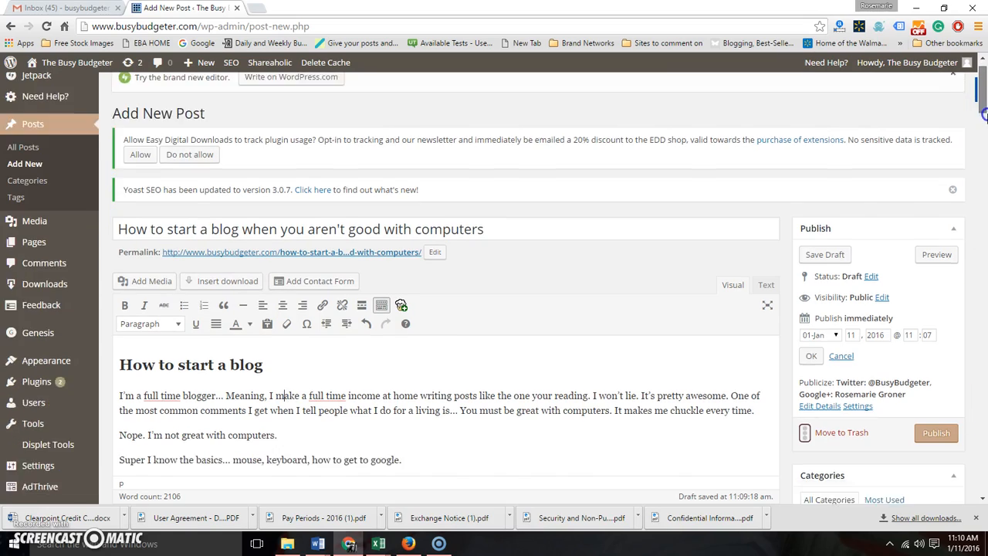
pyautogui.scroll(-3)
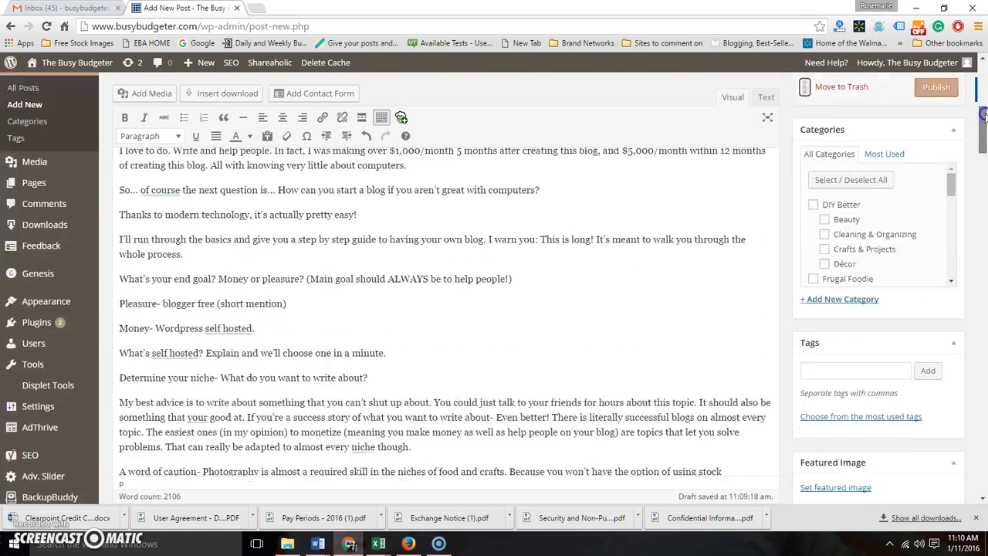